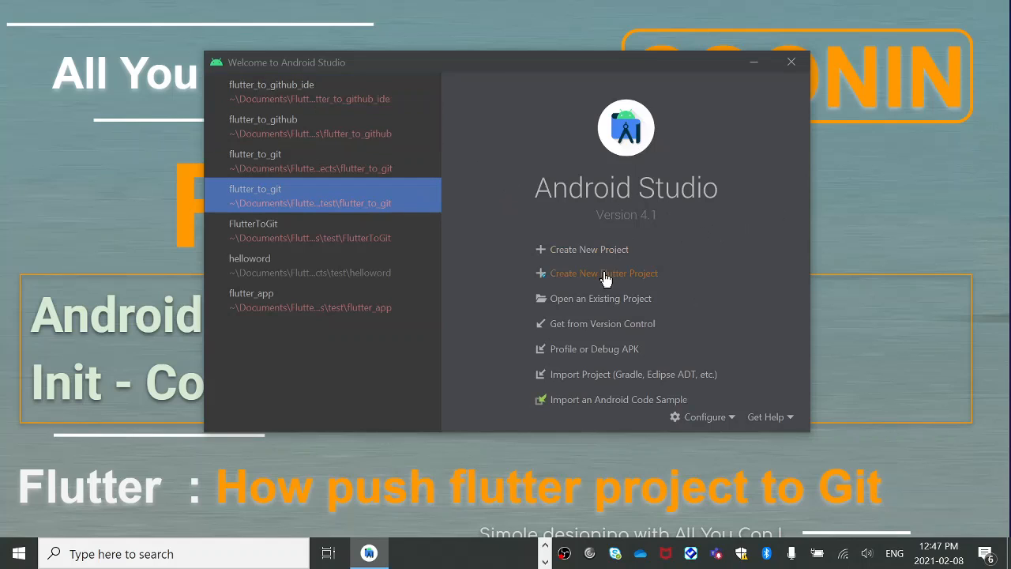
- Start a new Flutter project of type Flutter Application
click(603, 272)
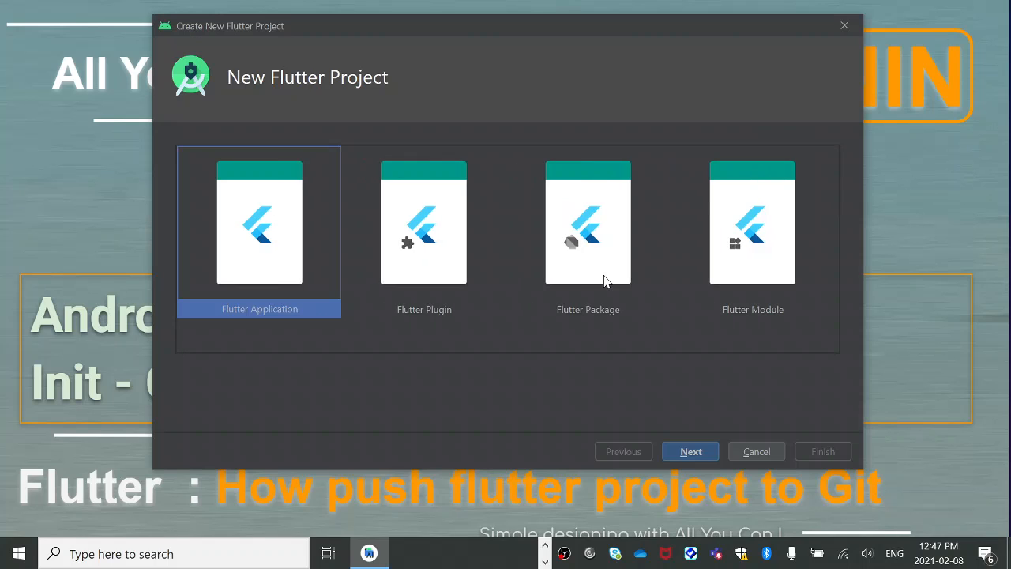
click(690, 451)
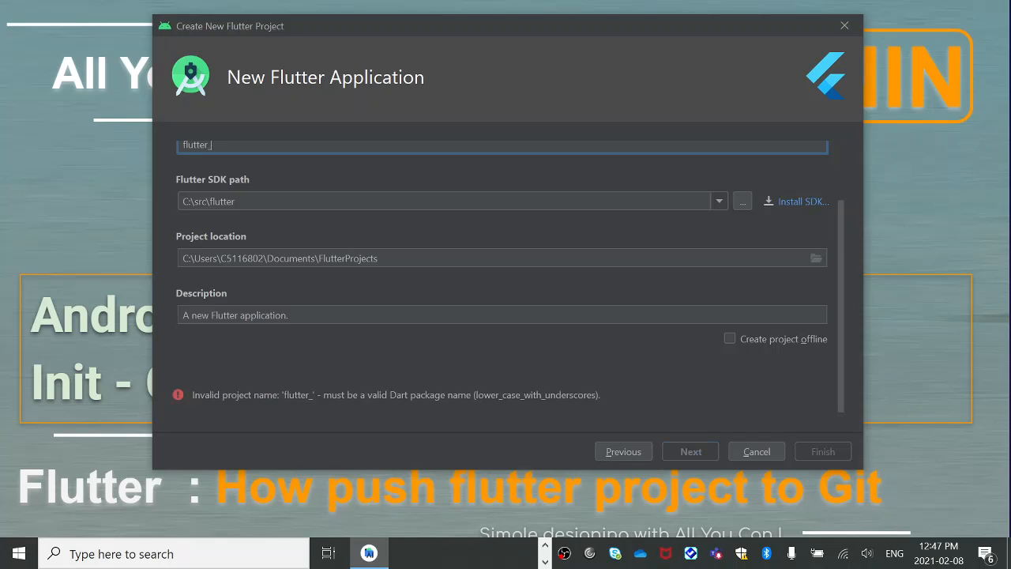
- Name the project flutter_to_github_csv and continue to the package name settings
text(to)
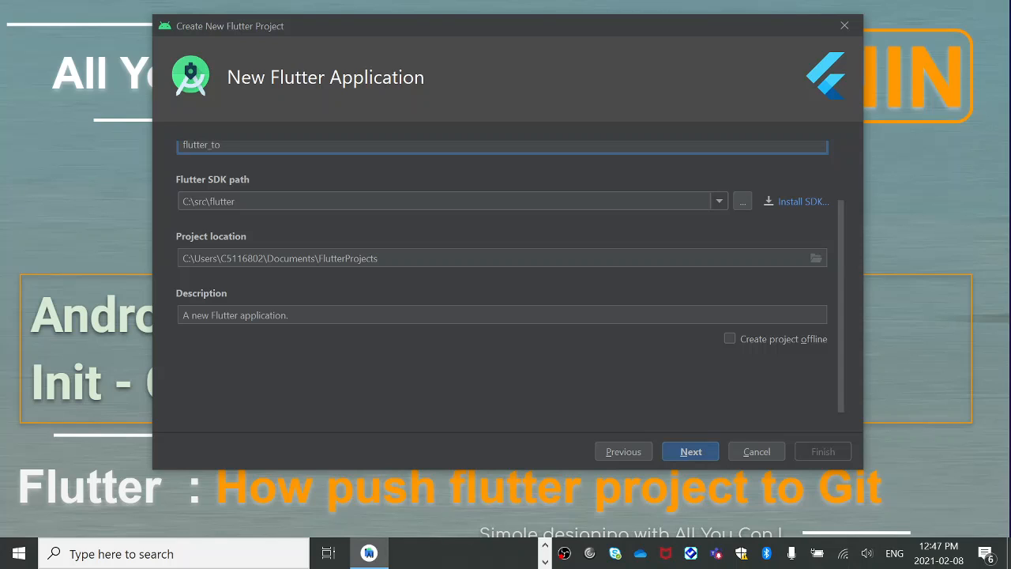
text(_git)
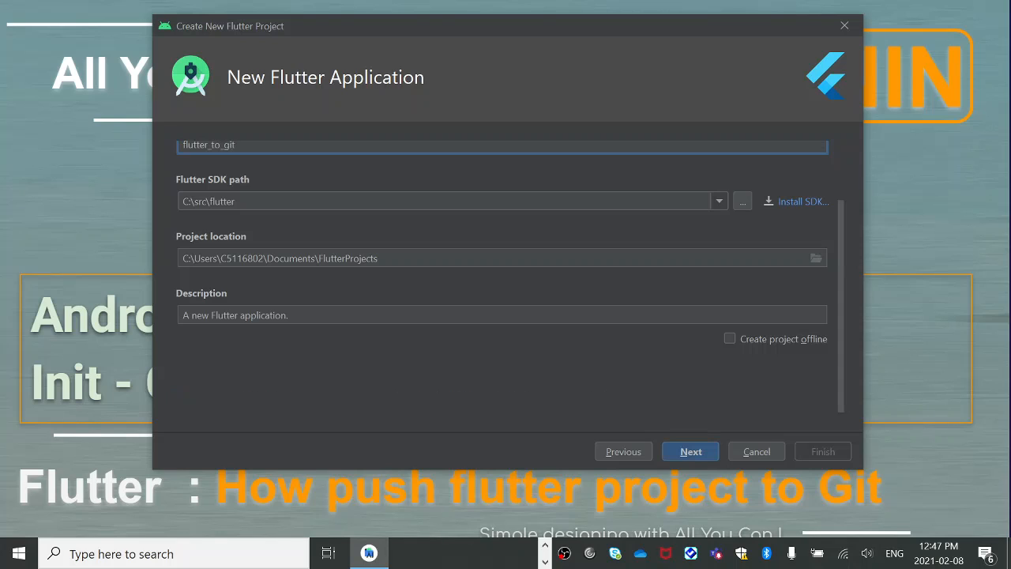
text(huv)
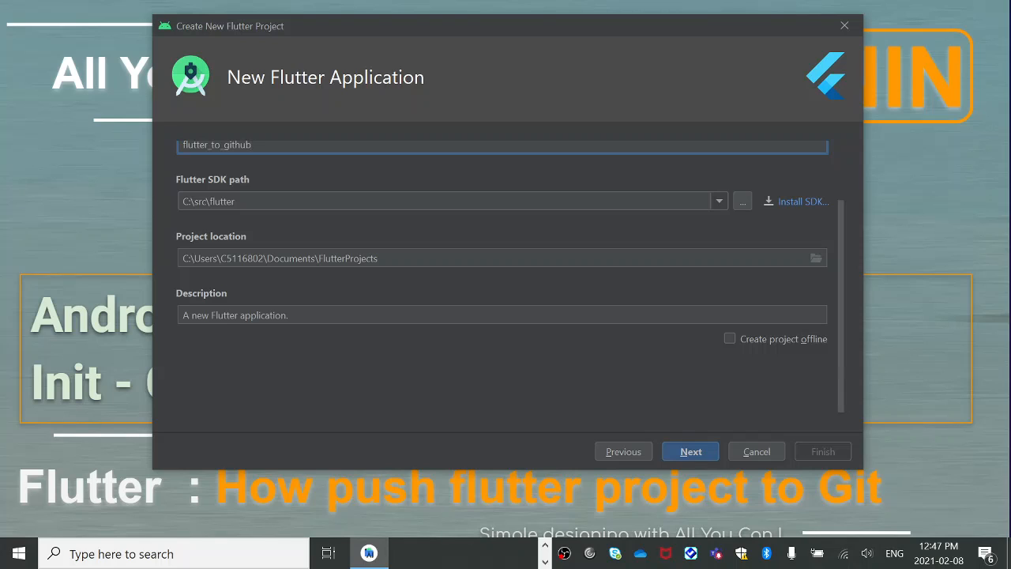
text(_cs)
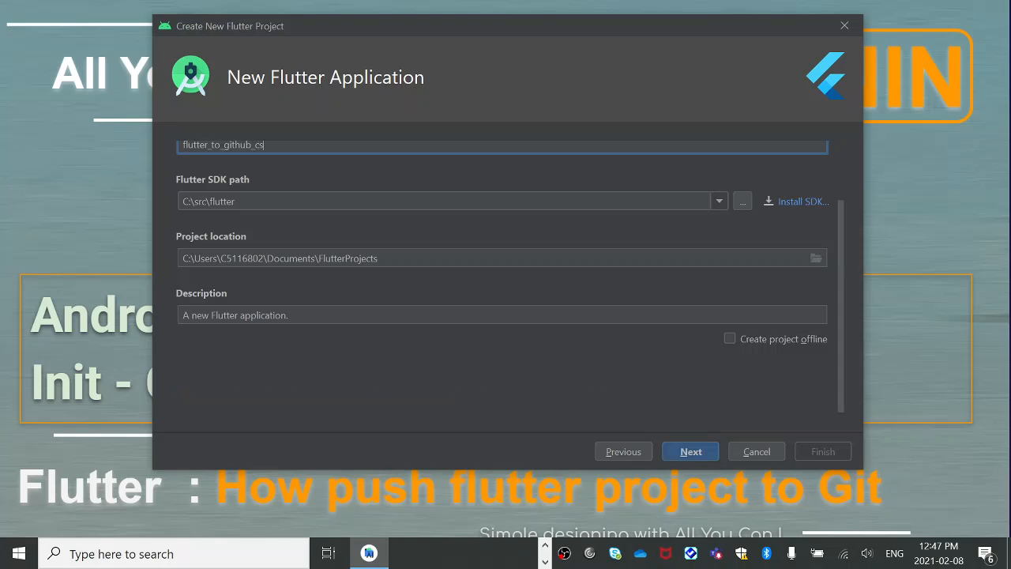
text(v)
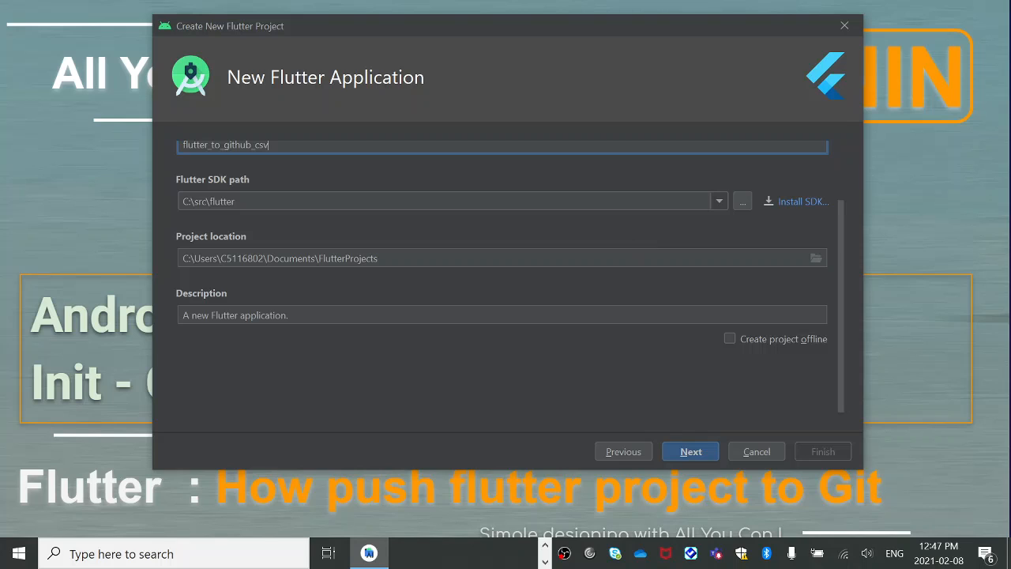
click(691, 451)
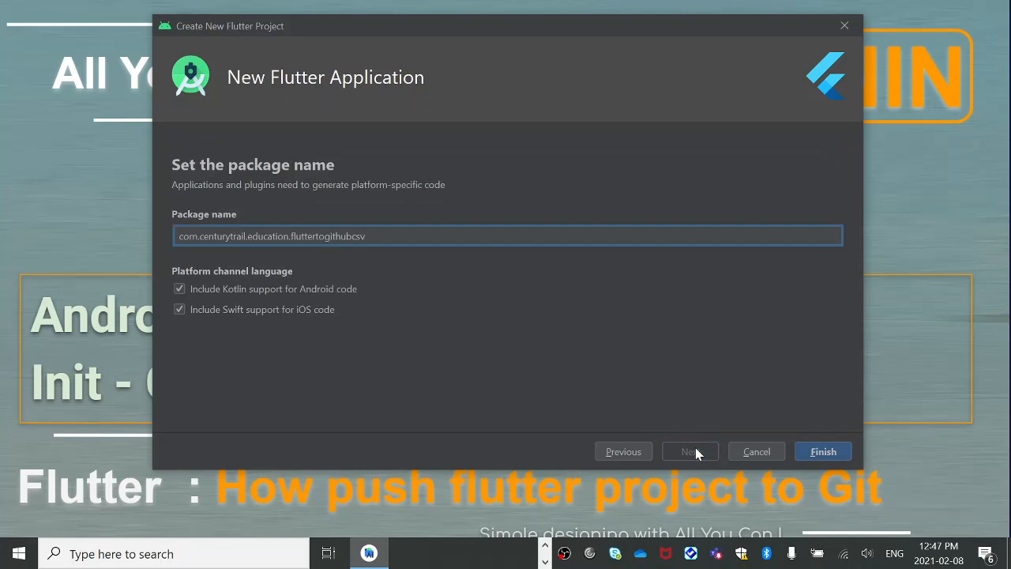
- Finish the wizard so flutter_to_github_csv opens with its default main.dart
click(822, 451)
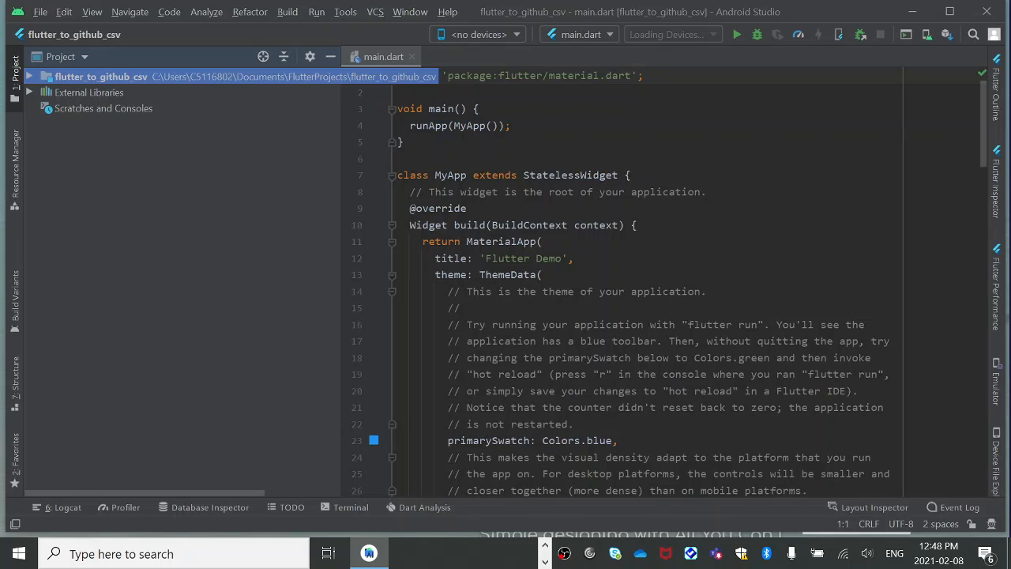
mouse_move(374, 20)
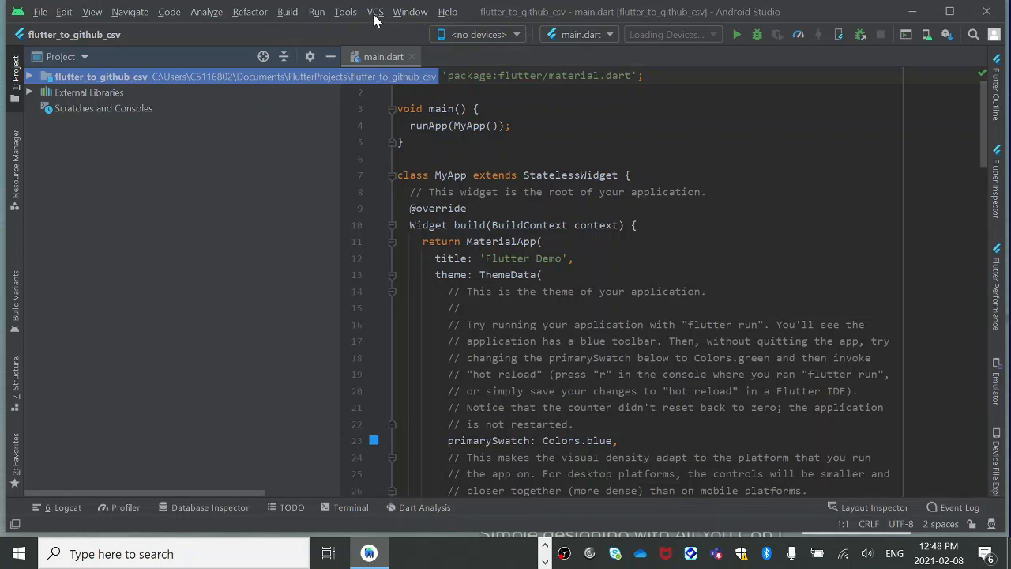
- Enable Version Control Integration with Git, creating the project's local repository
click(375, 11)
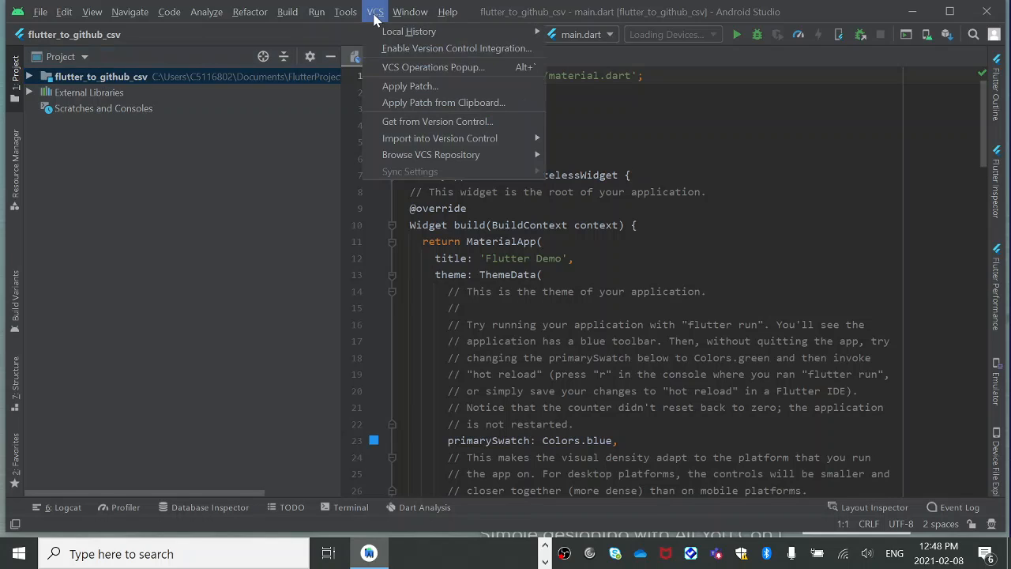
mouse_move(392, 126)
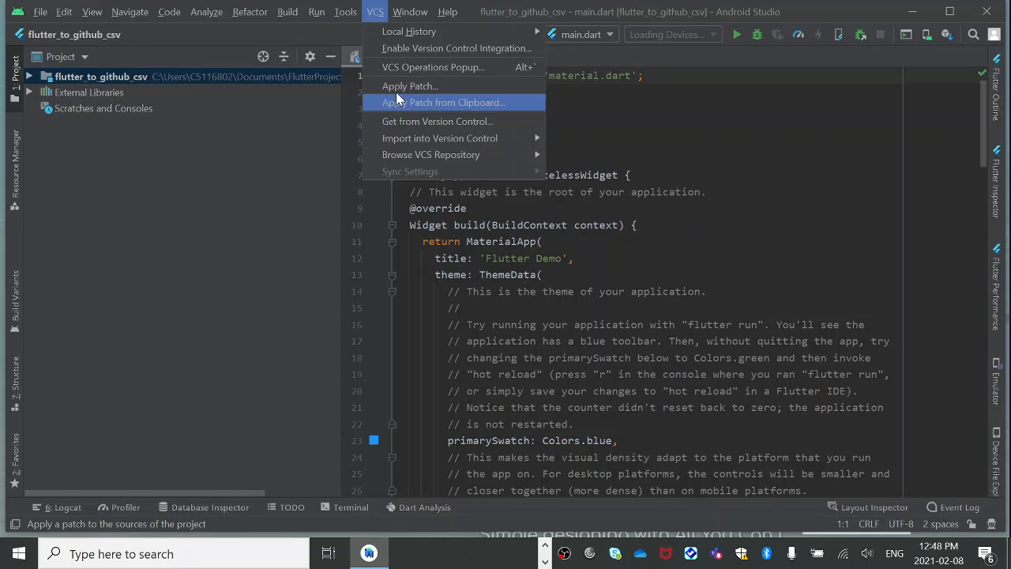
mouse_move(410, 48)
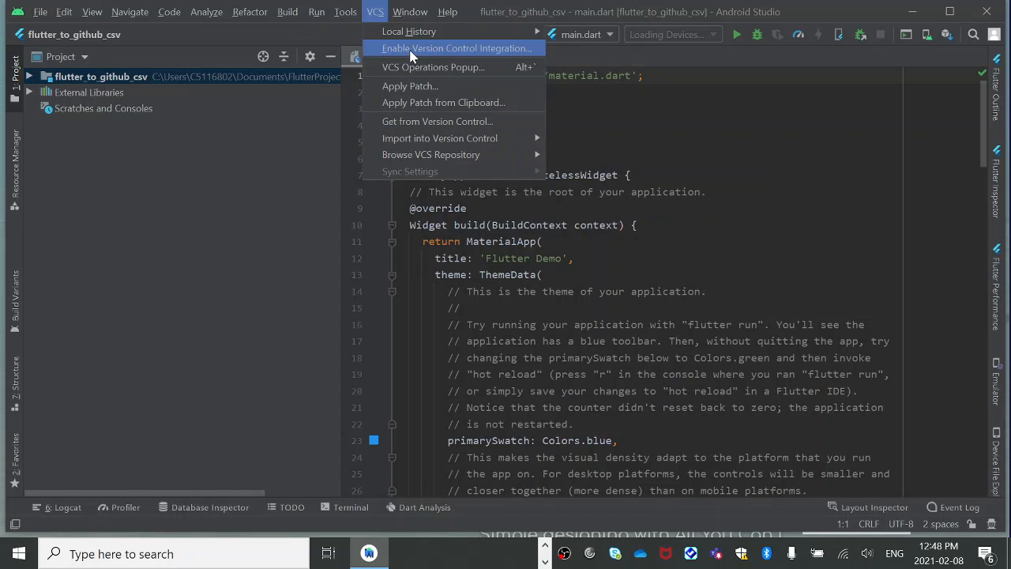
click(455, 48)
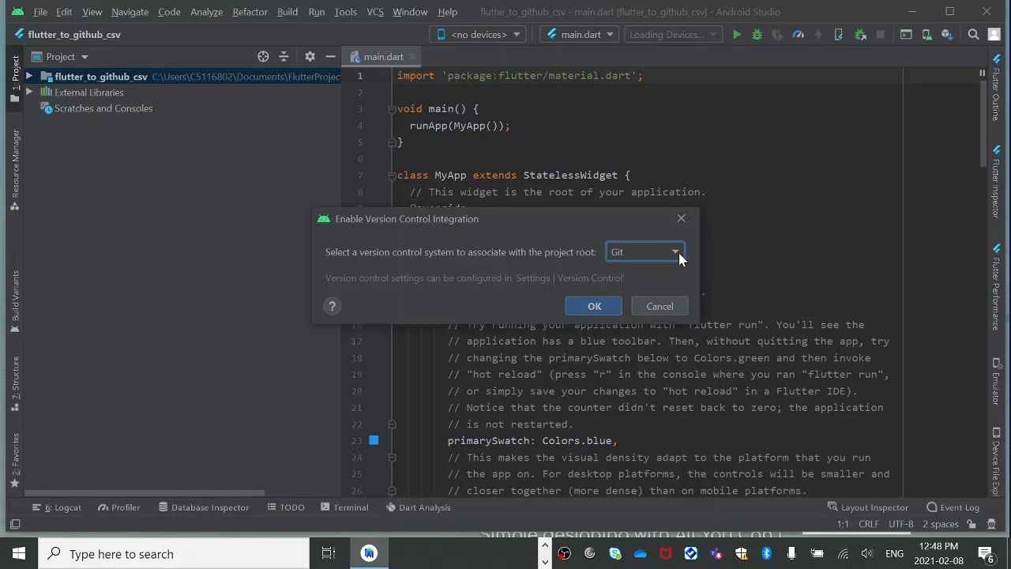
click(594, 306)
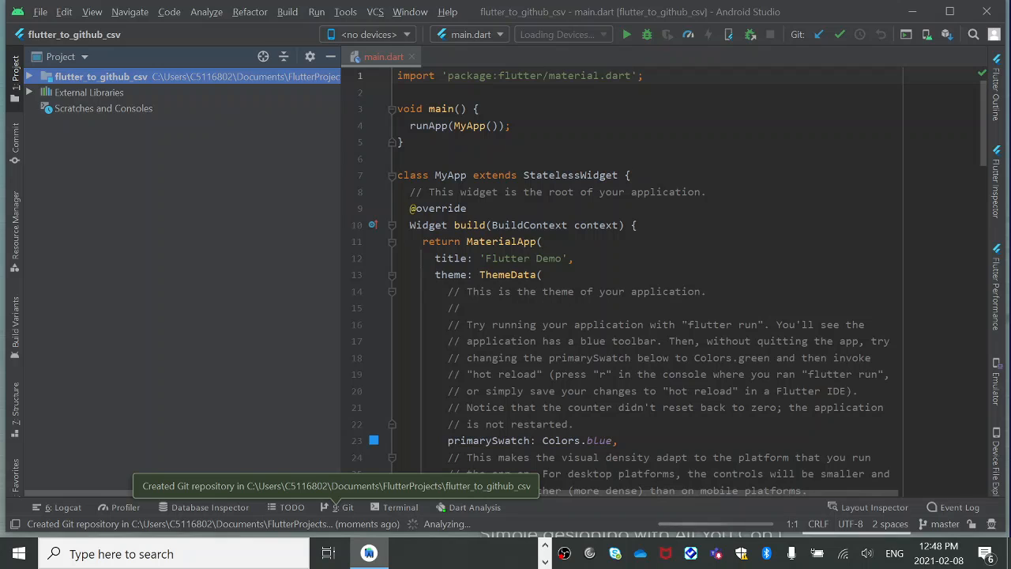
- Start Share Project on GitHub from the VCS menu
click(409, 11)
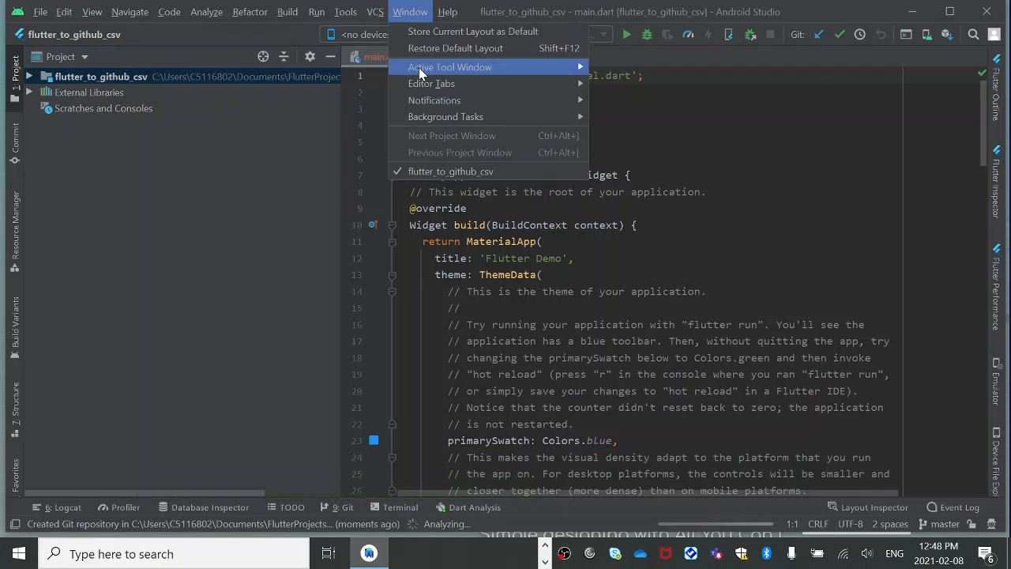
click(375, 11)
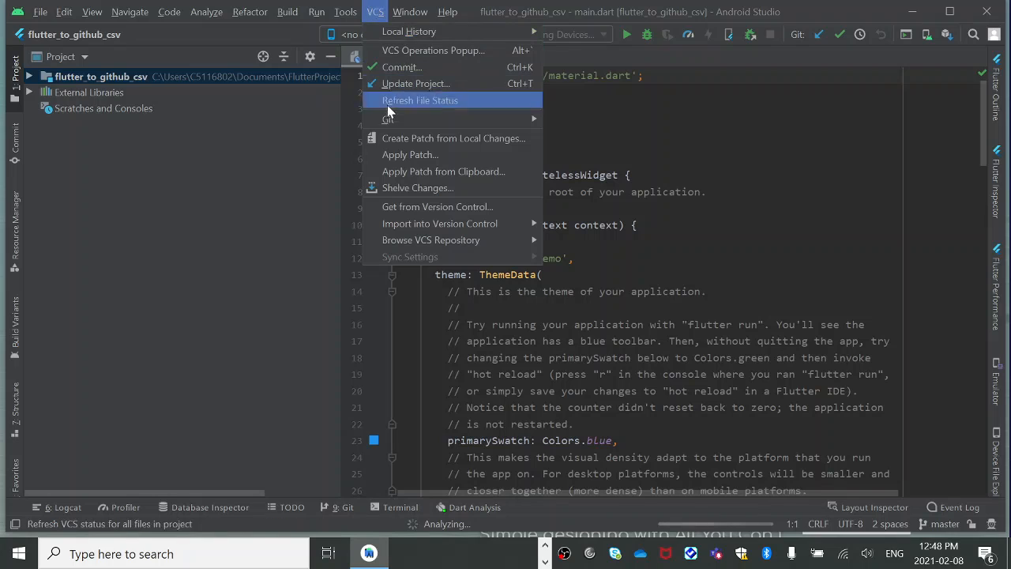
mouse_move(437, 217)
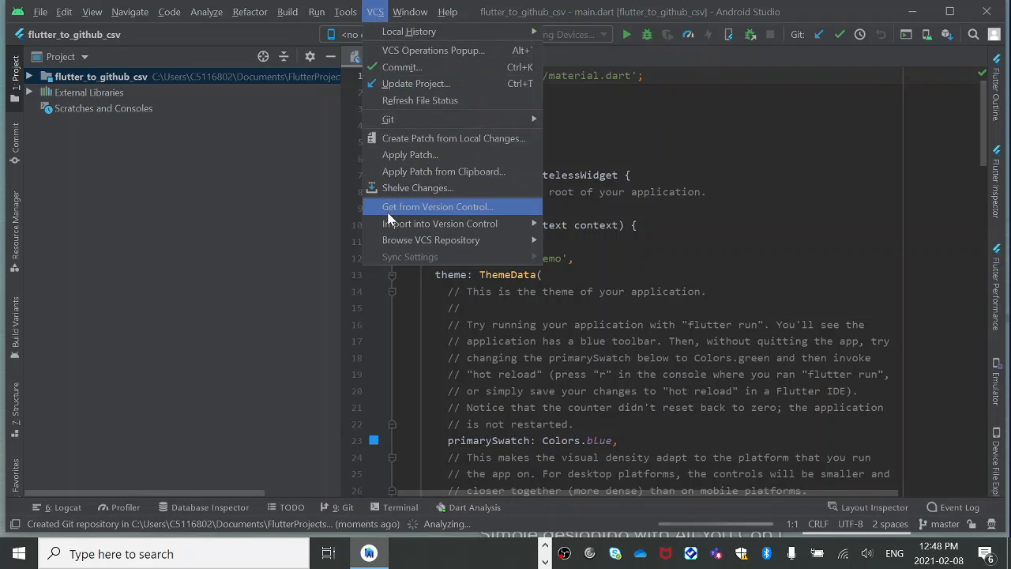
mouse_move(438, 224)
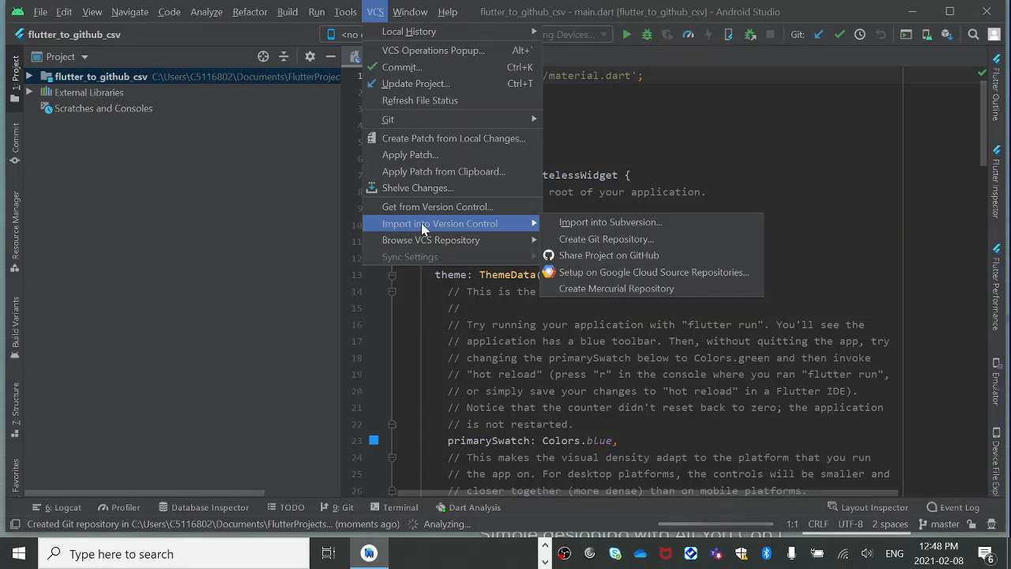
mouse_move(609, 221)
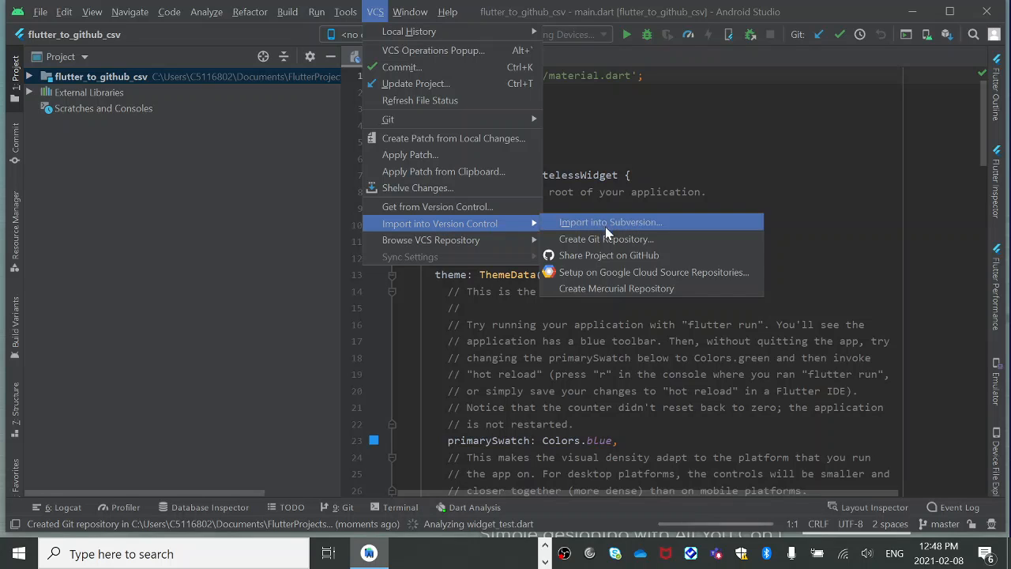
click(609, 254)
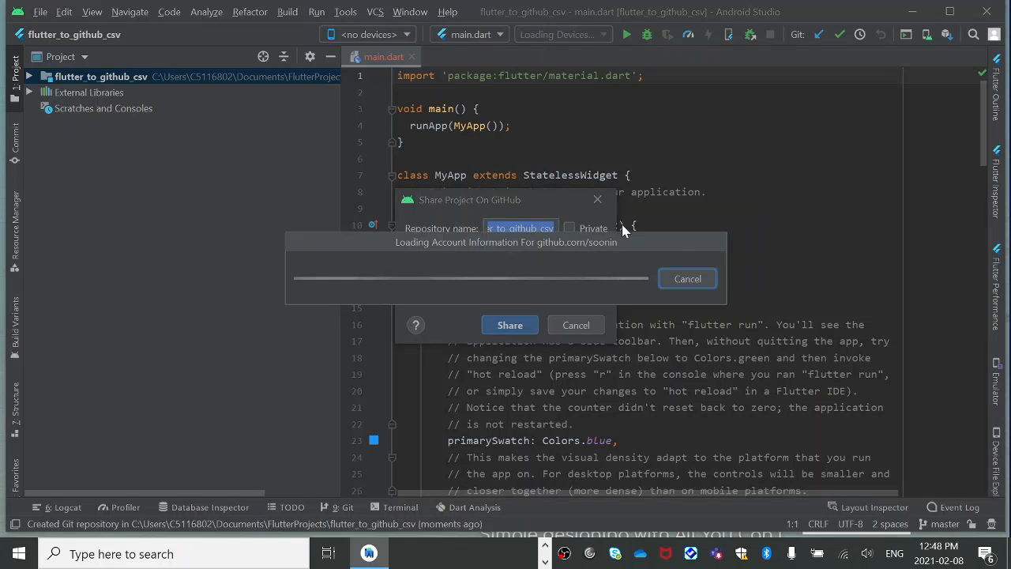
mouse_move(517, 211)
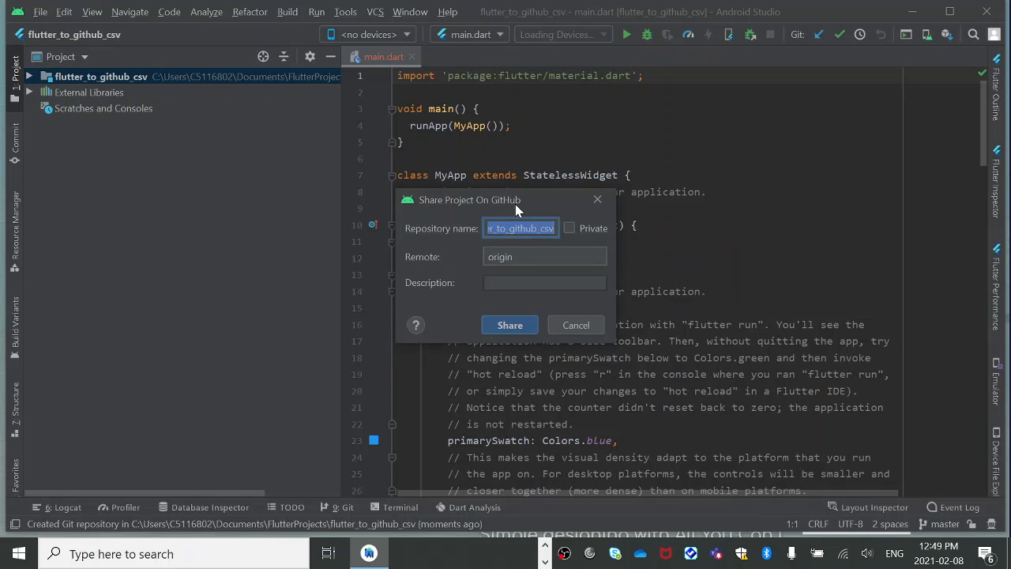
mouse_move(539, 205)
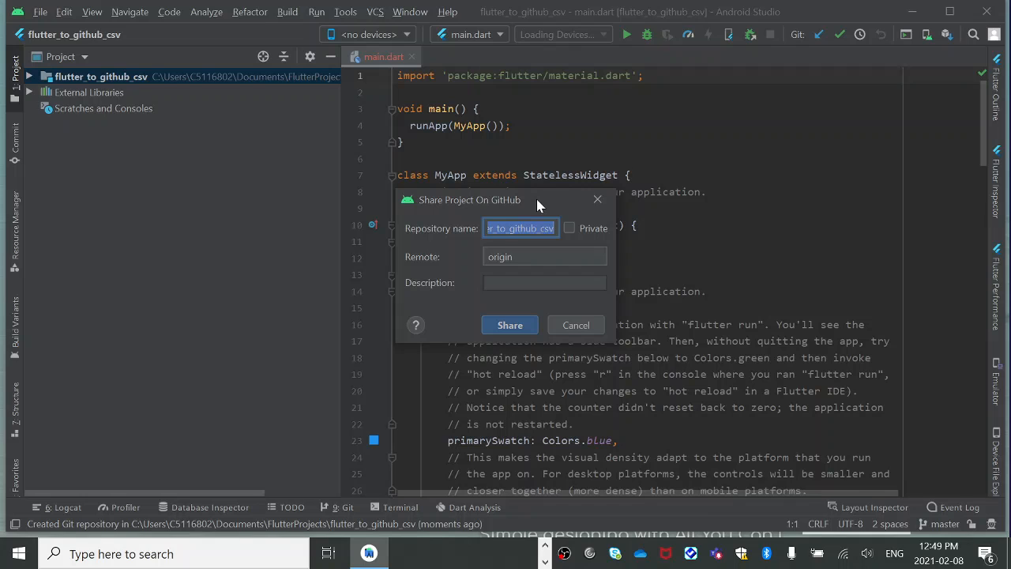
key(alt+tab)
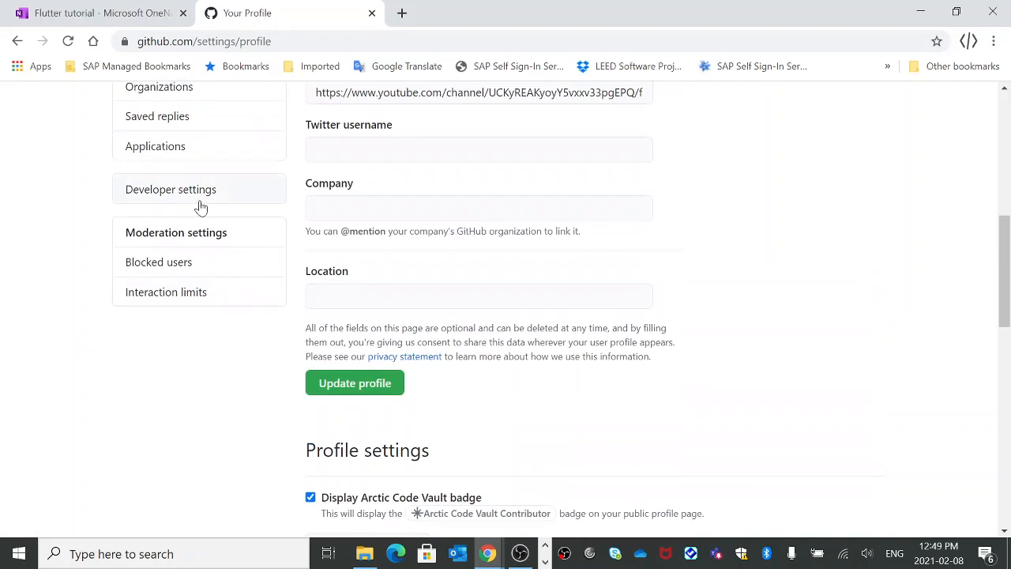
click(170, 189)
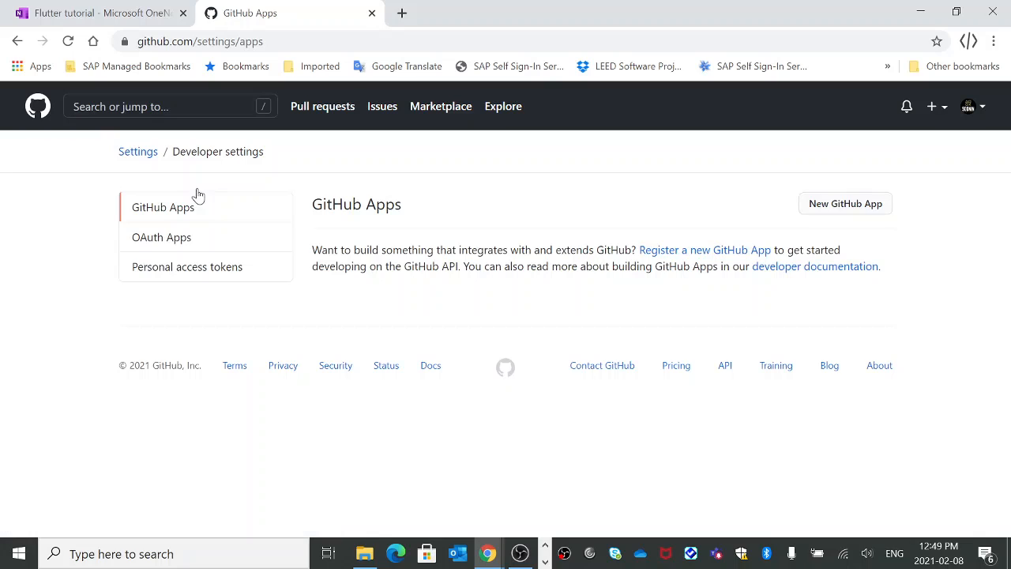
mouse_move(187, 266)
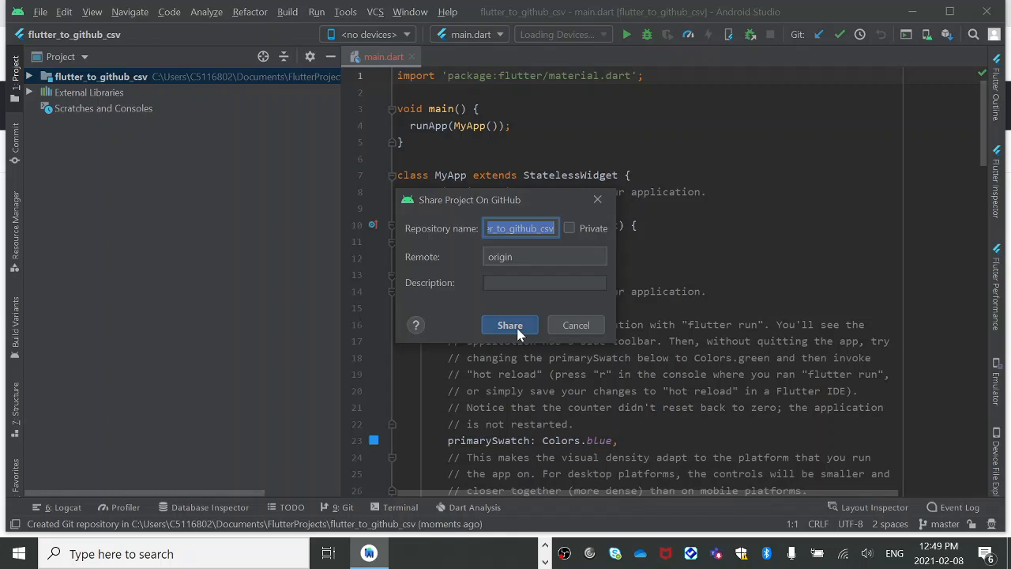
- Share the project as a new GitHub repository, reaching the 'Initial commit' file list, then switch to the browser
click(509, 324)
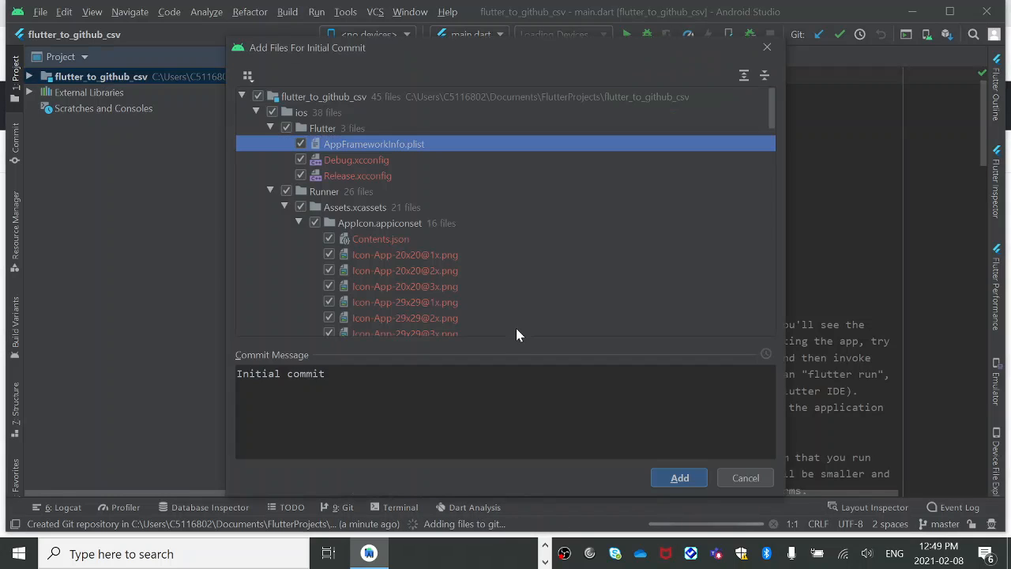
mouse_move(474, 315)
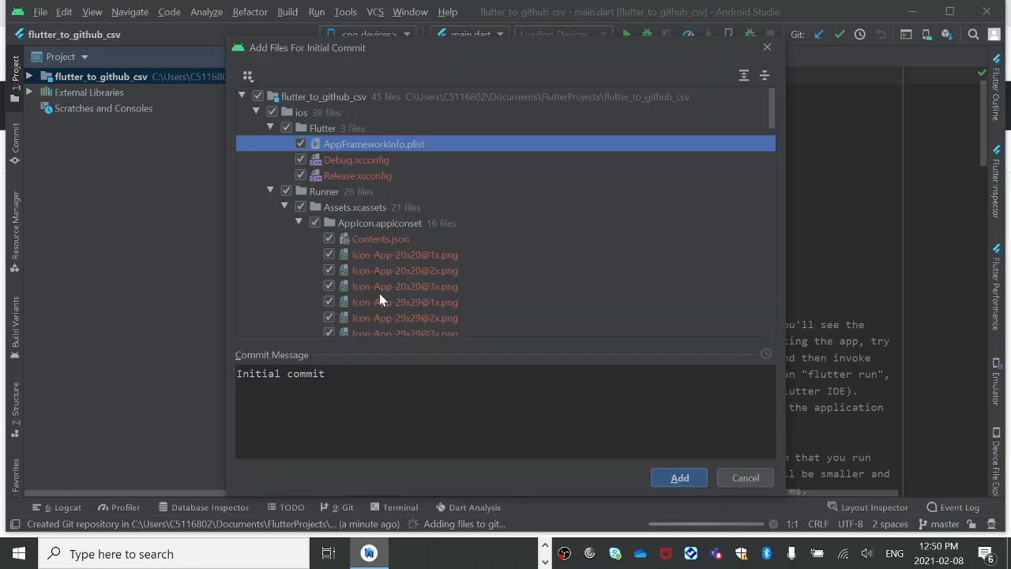
mouse_move(318, 361)
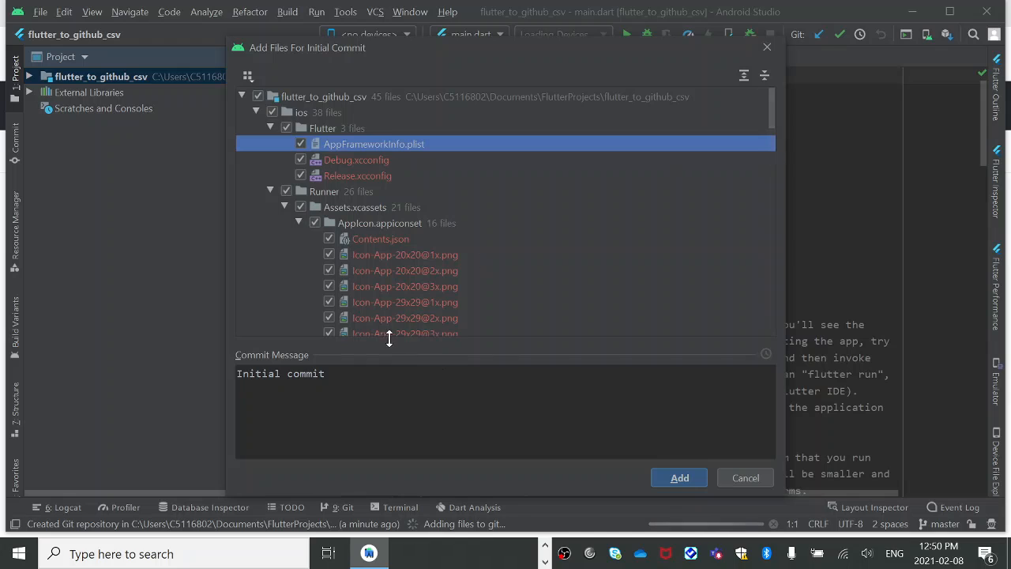
mouse_move(679, 478)
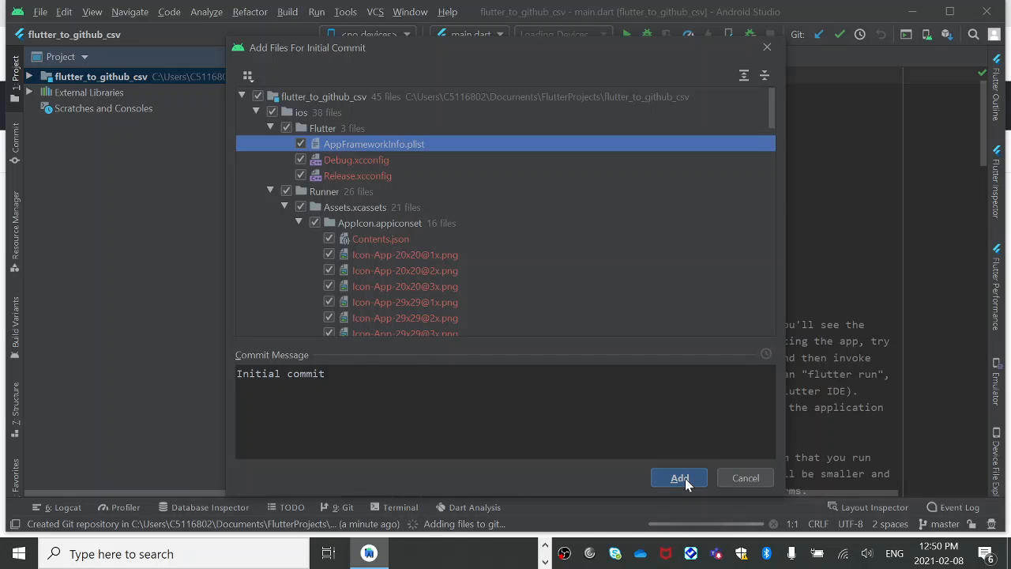
key(alt+tab)
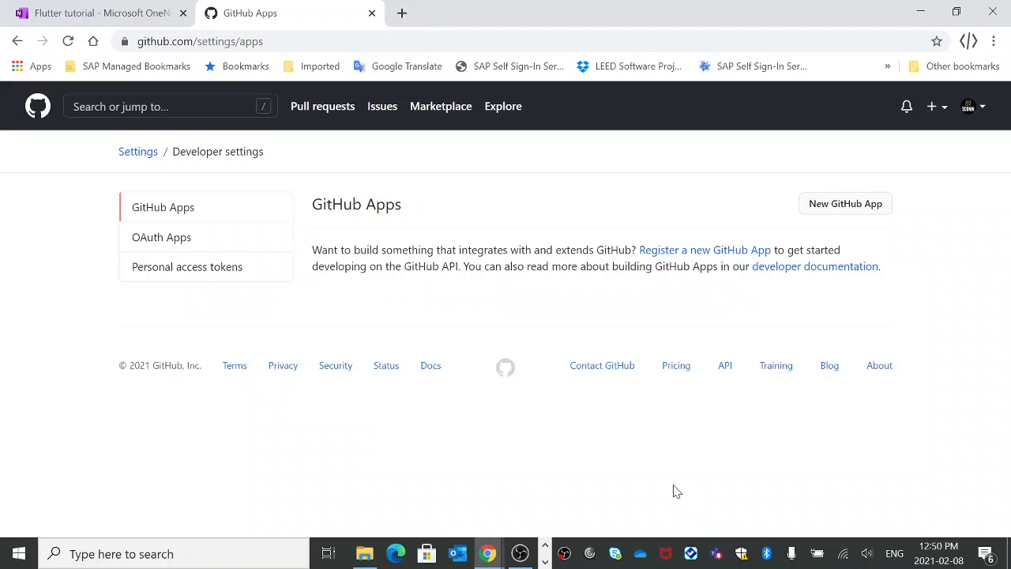
- View Your repositories on GitHub, find flutter_to_github_csv, and return to Android Studio
click(968, 106)
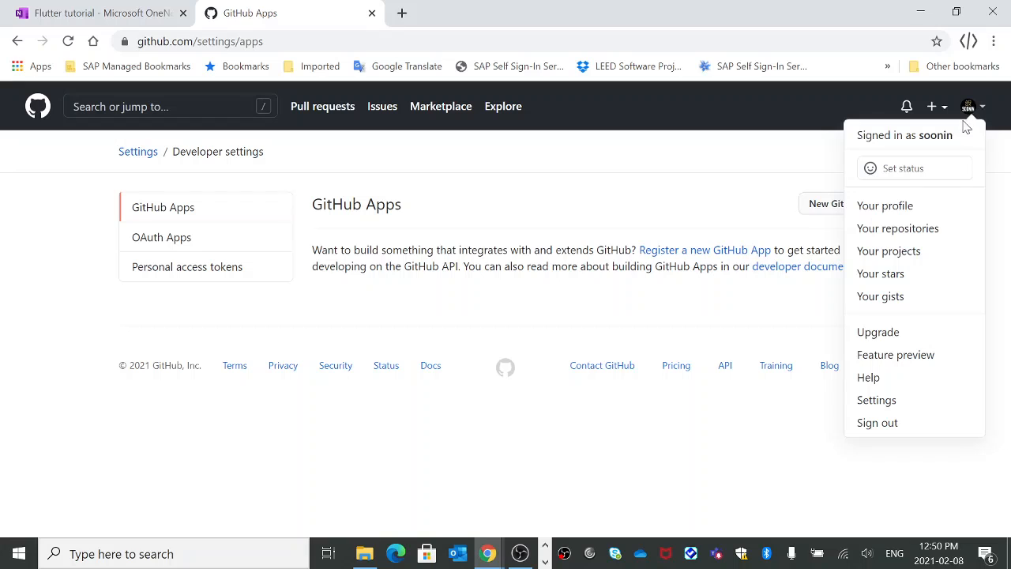
mouse_move(897, 228)
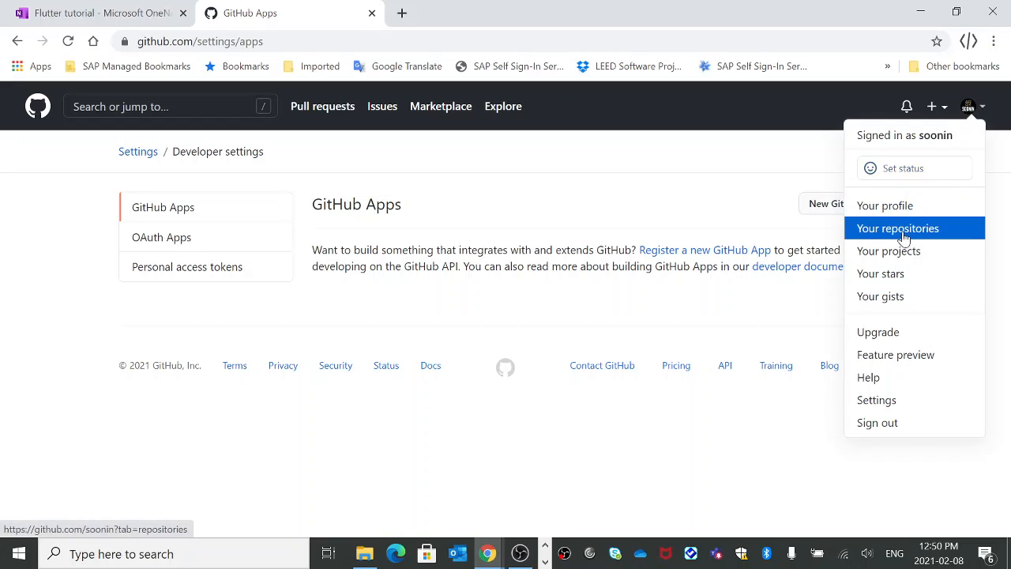
click(897, 227)
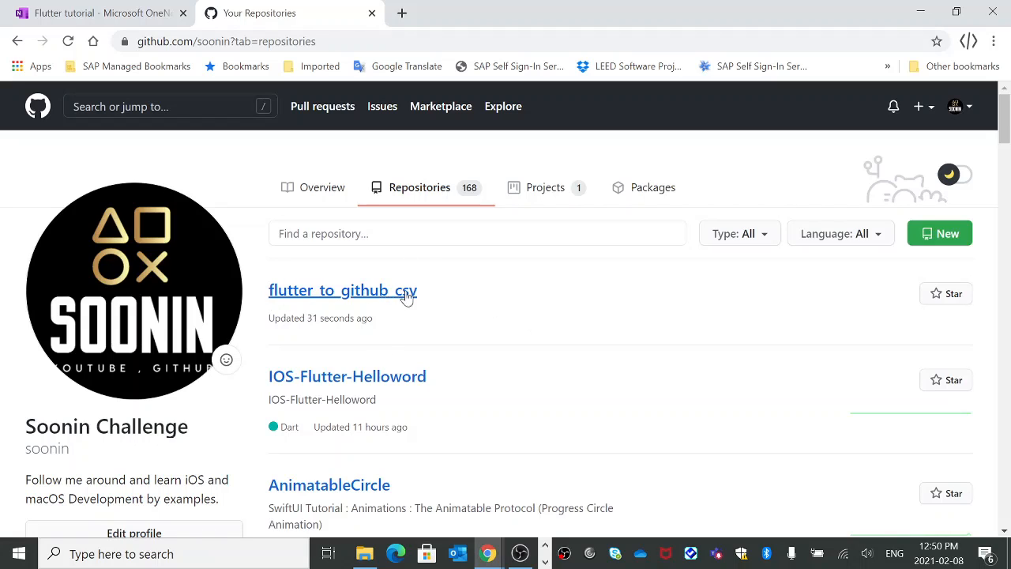
mouse_move(395, 299)
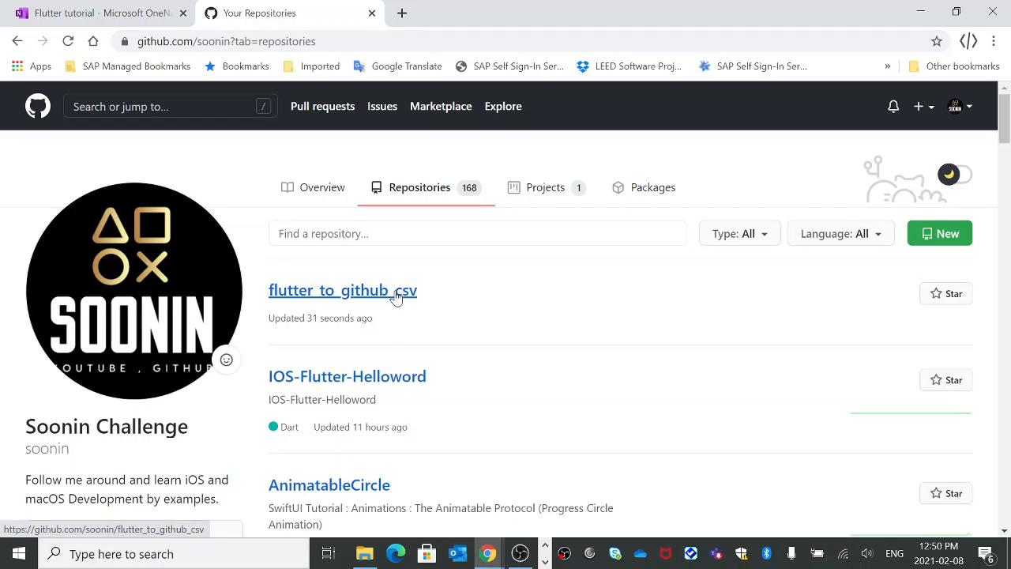
click(343, 290)
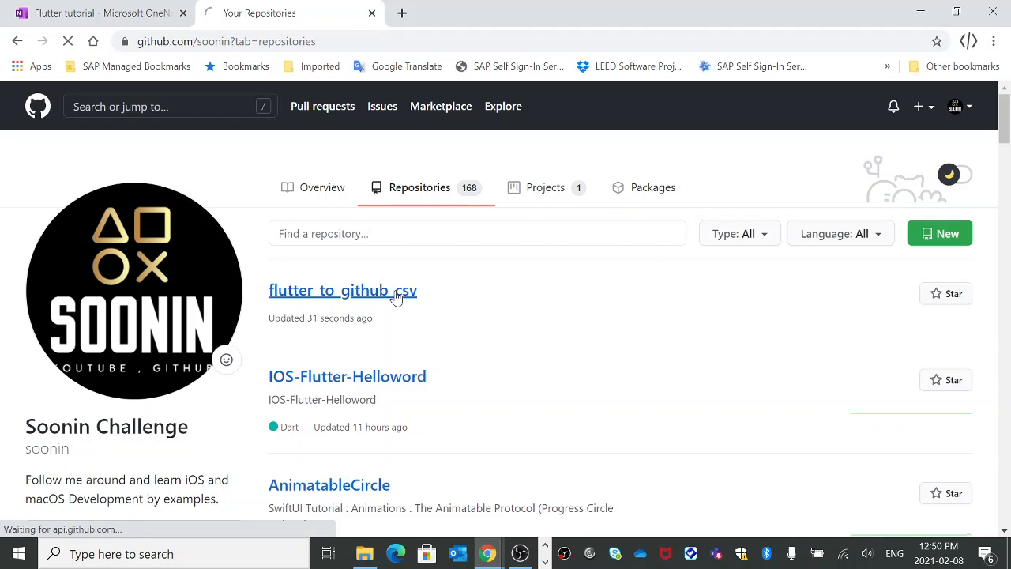
click(343, 290)
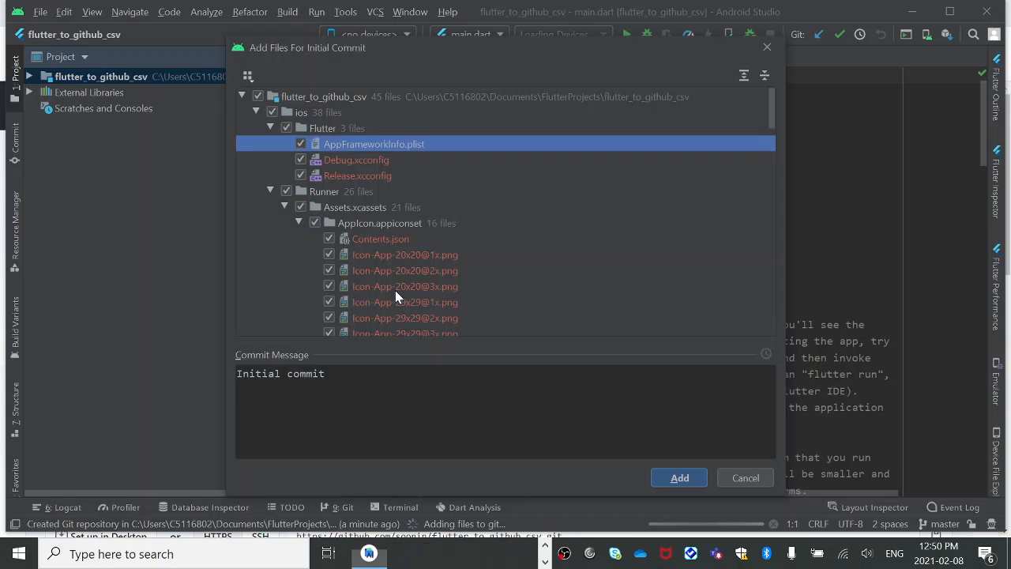
- Commit and push all files as 'Initial commit', then follow the success link to the repository page
click(744, 477)
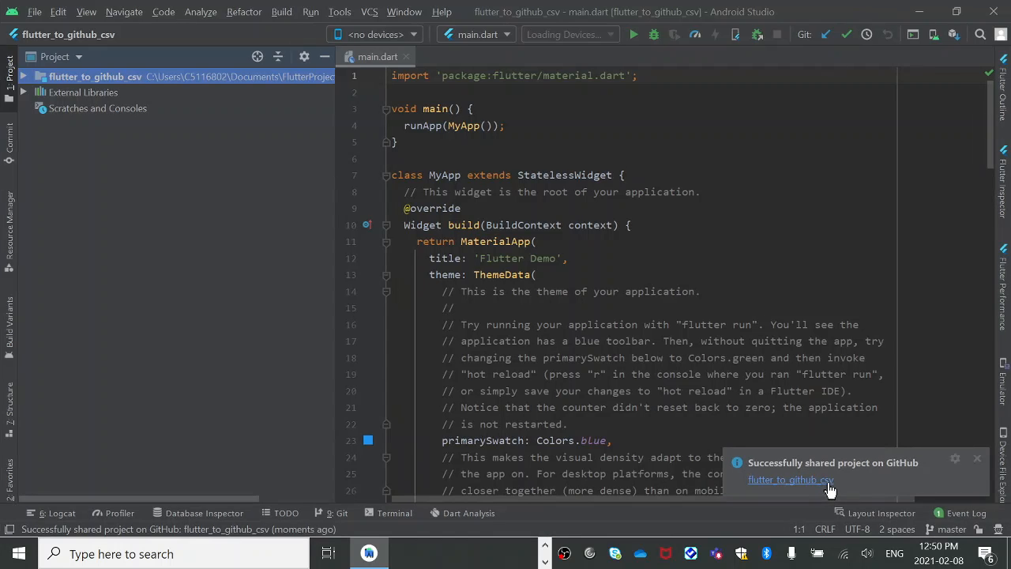
click(790, 479)
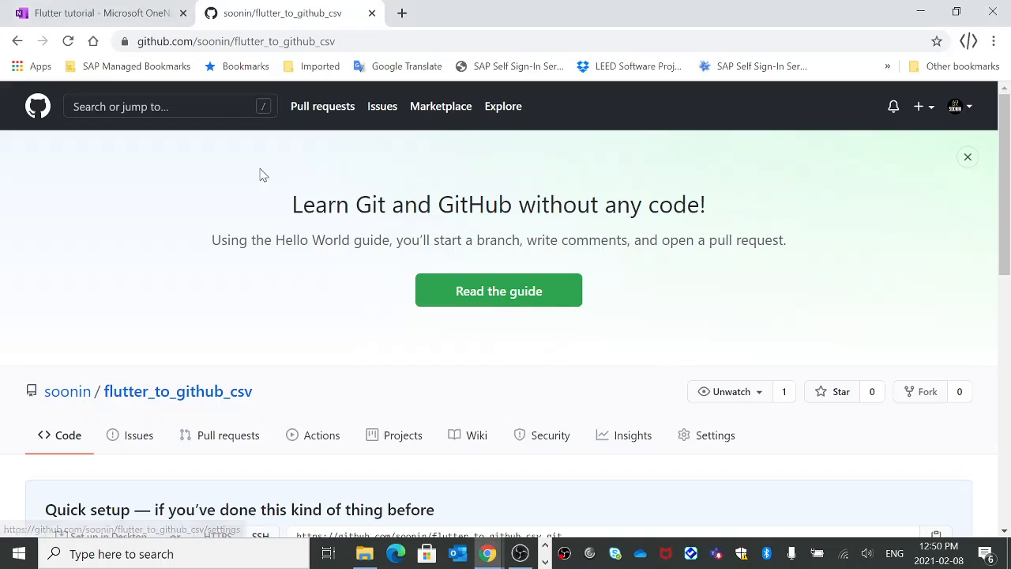
mouse_move(178, 391)
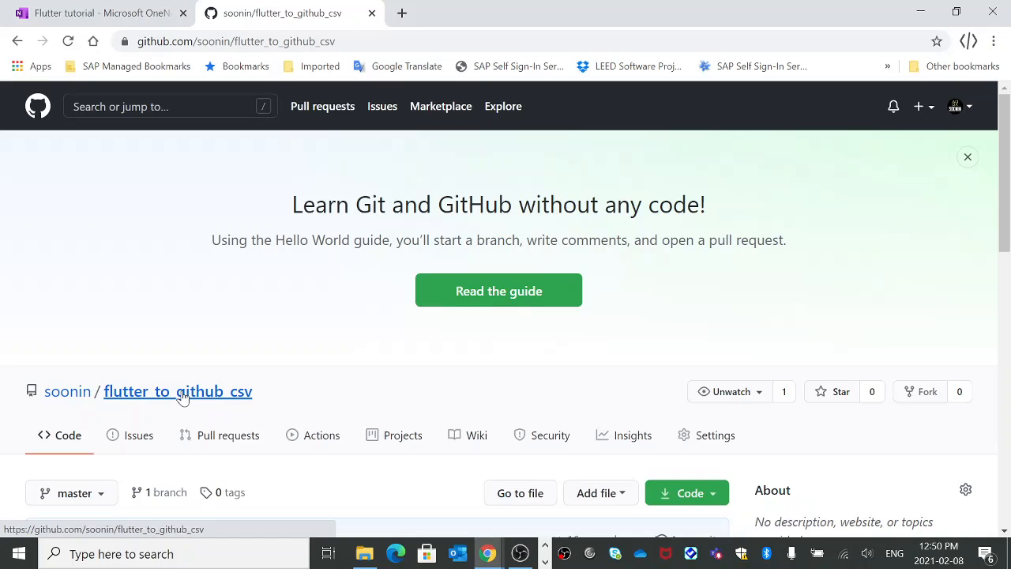
scroll(down, 3)
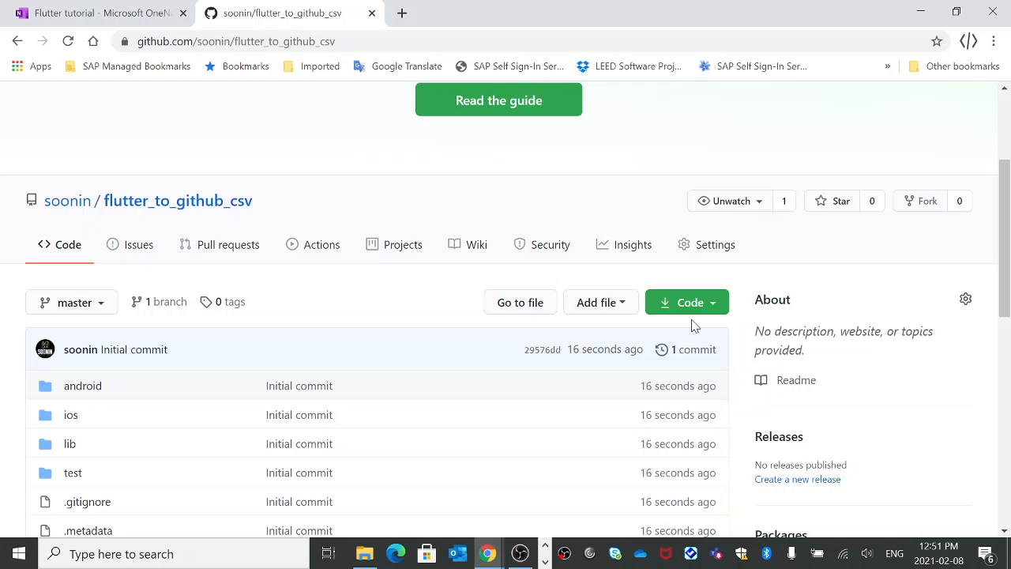
mouse_move(688, 270)
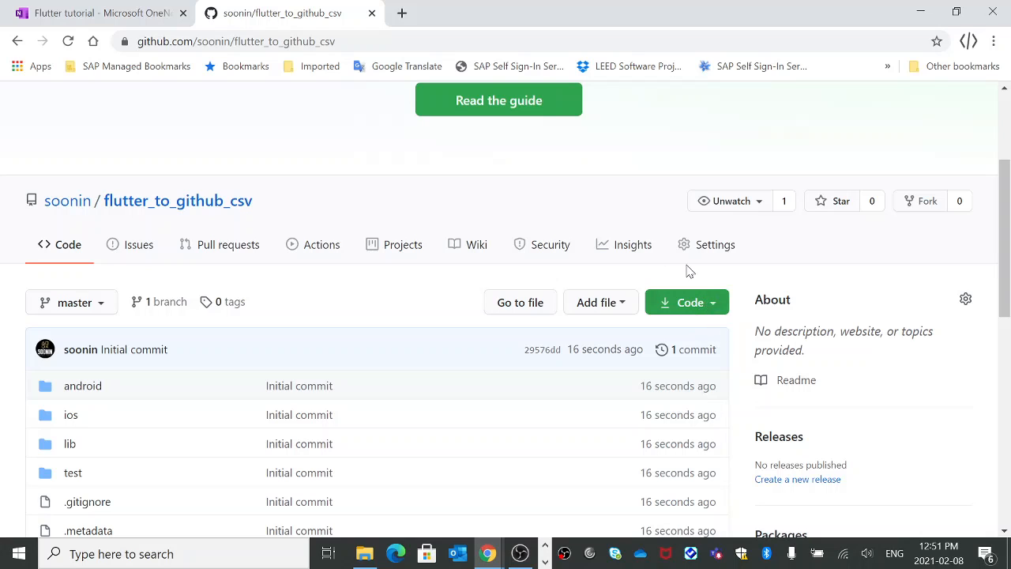
mouse_move(358, 210)
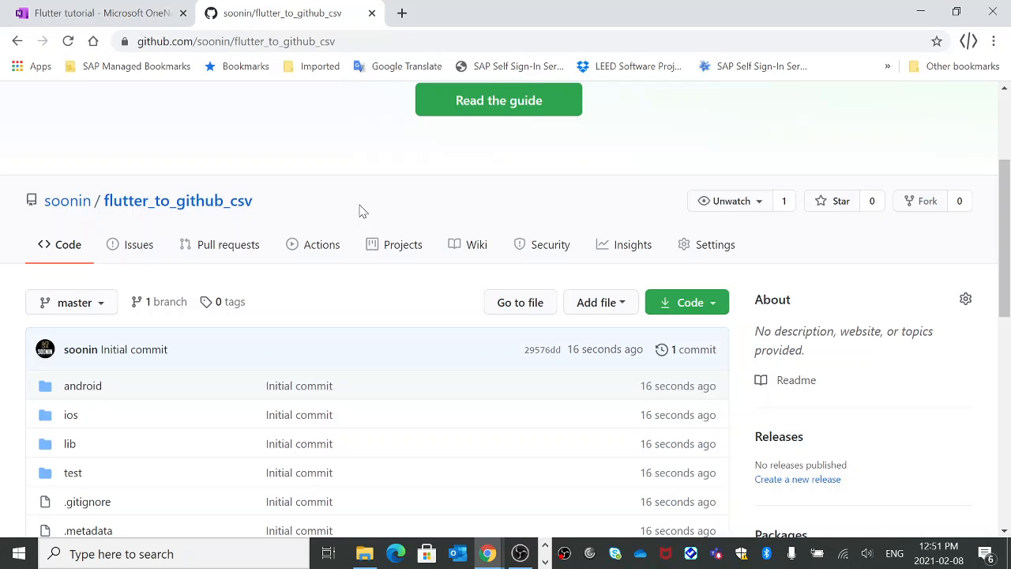
mouse_move(355, 101)
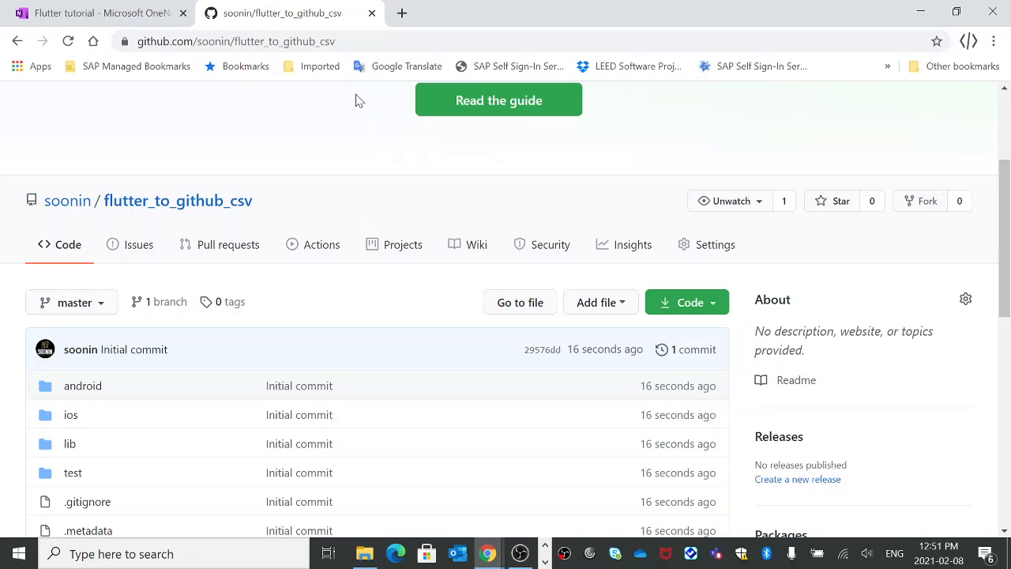
key(alt+tab)
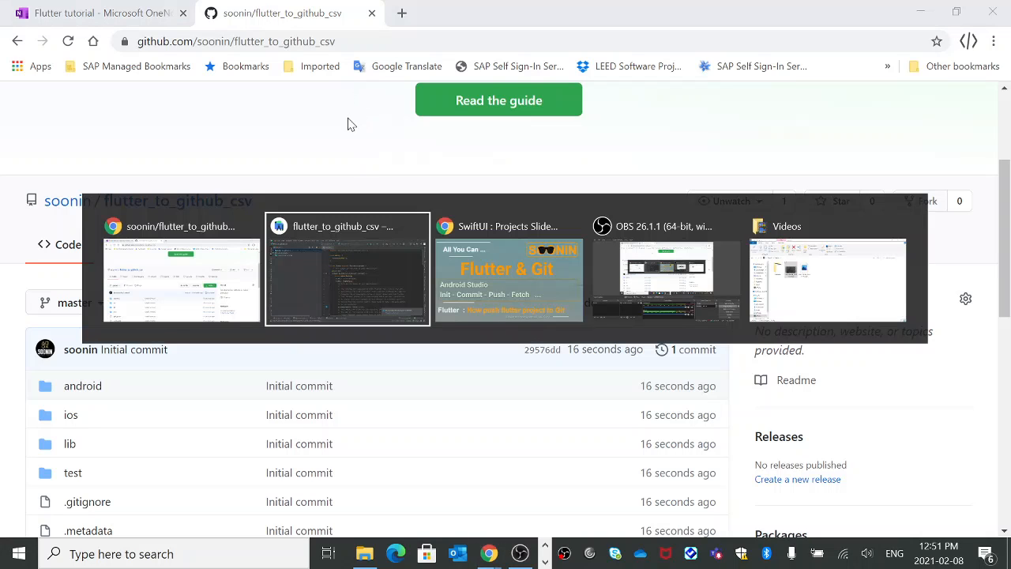